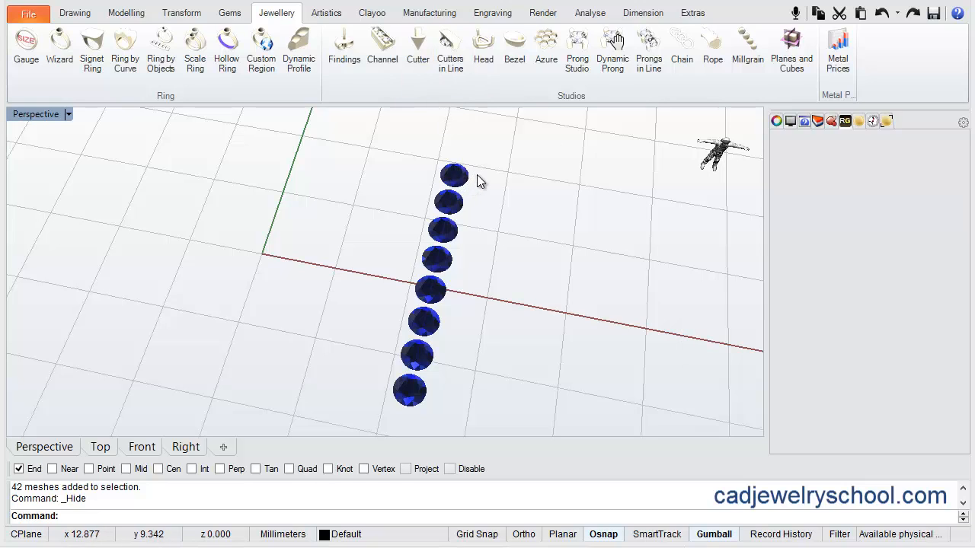
{"action": "mouse_move", "coordinate": [469, 168]}
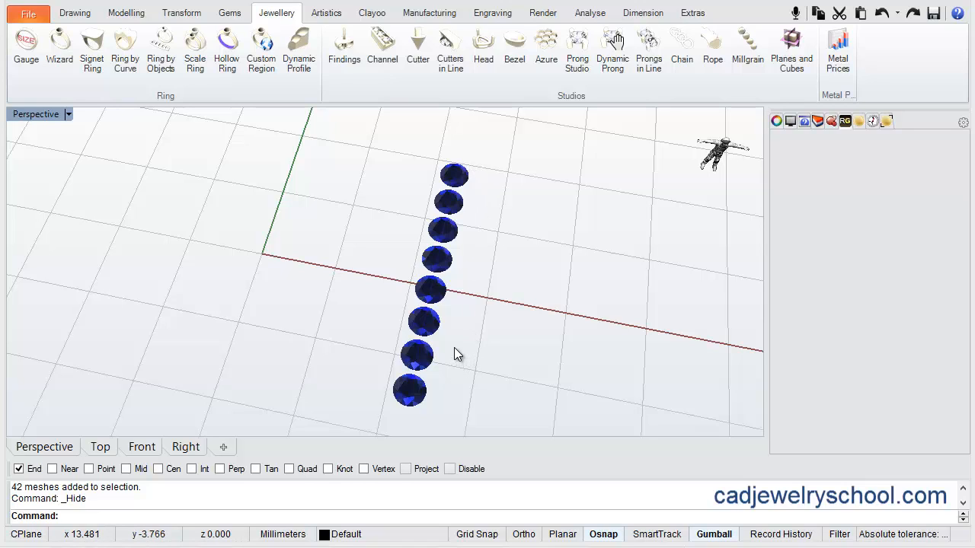
{"action": "mouse_move", "coordinate": [465, 334]}
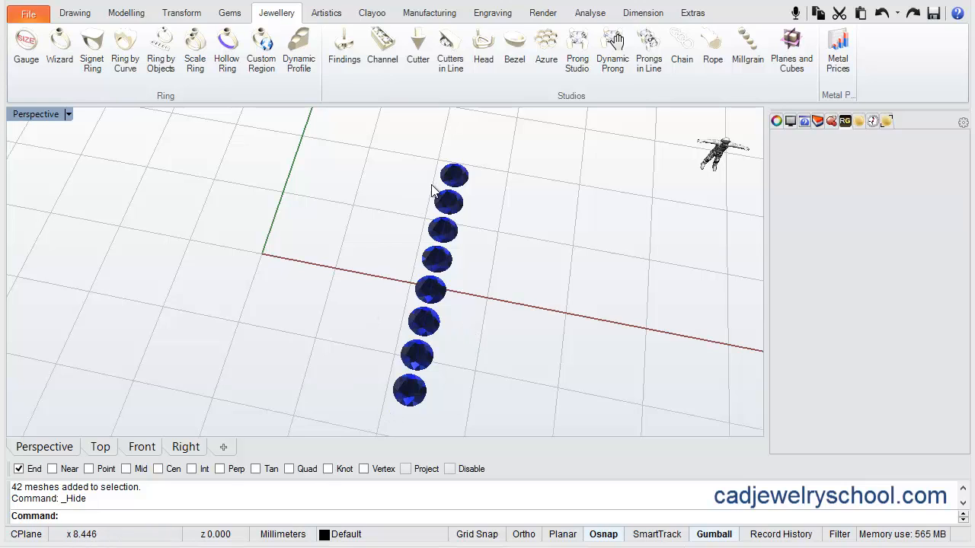
{"action": "mouse_move", "coordinate": [227, 235]}
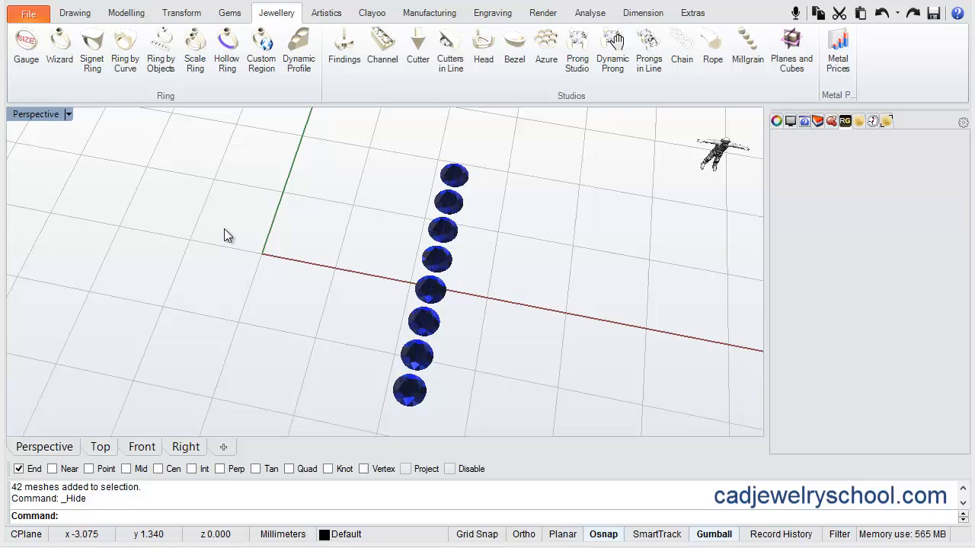
Check the version information, then start Prongs in Line on the straight blue row's gems.
{"action": "left_click", "coordinate": [28, 13]}
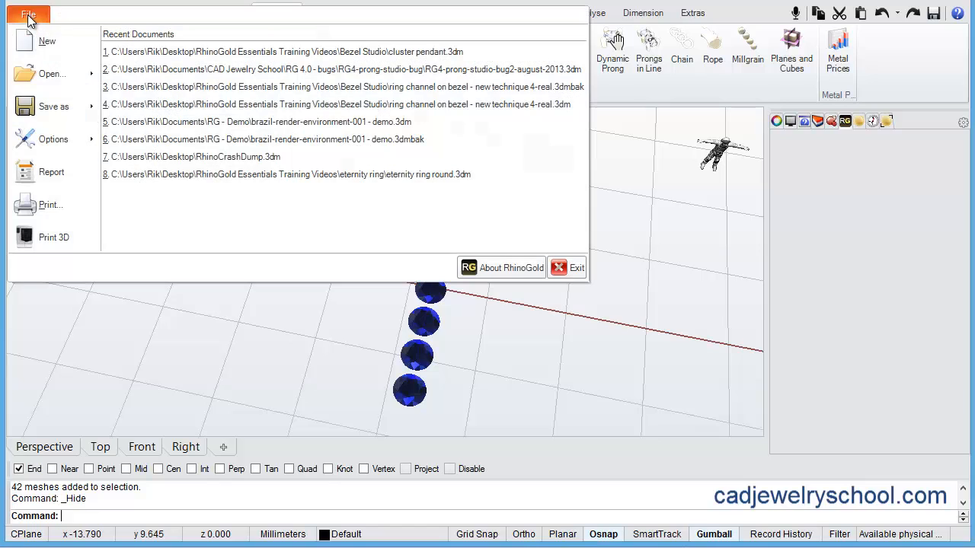
{"action": "mouse_move", "coordinate": [499, 272]}
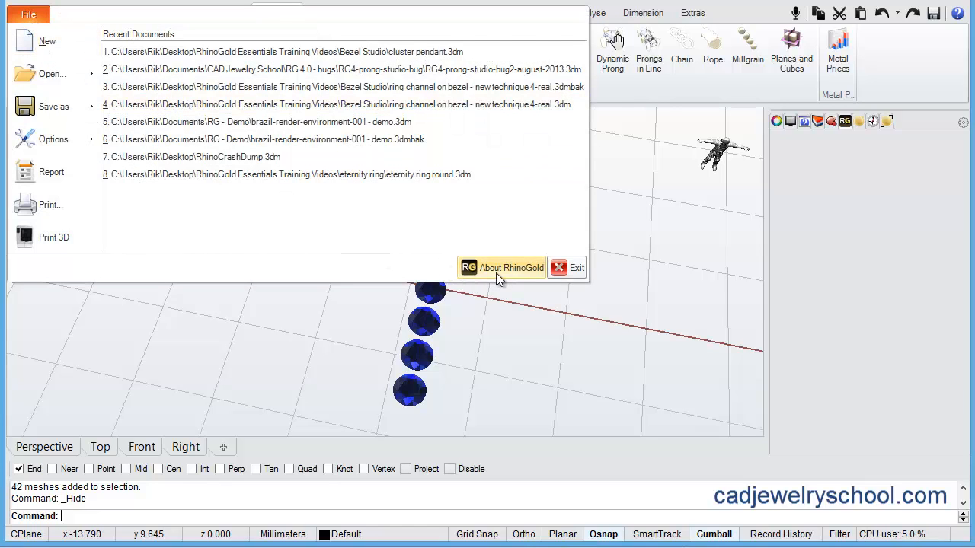
{"action": "left_click", "coordinate": [508, 268]}
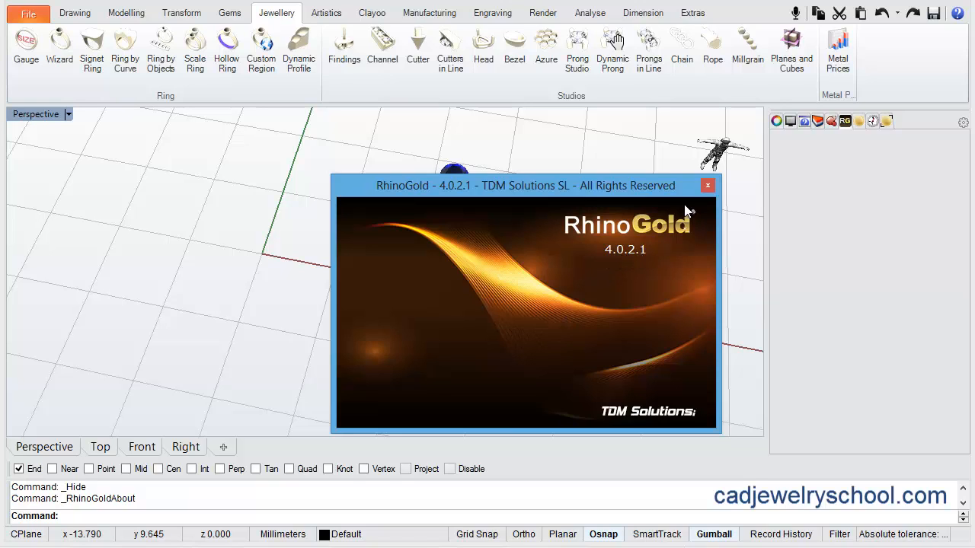
{"action": "left_click", "coordinate": [706, 185]}
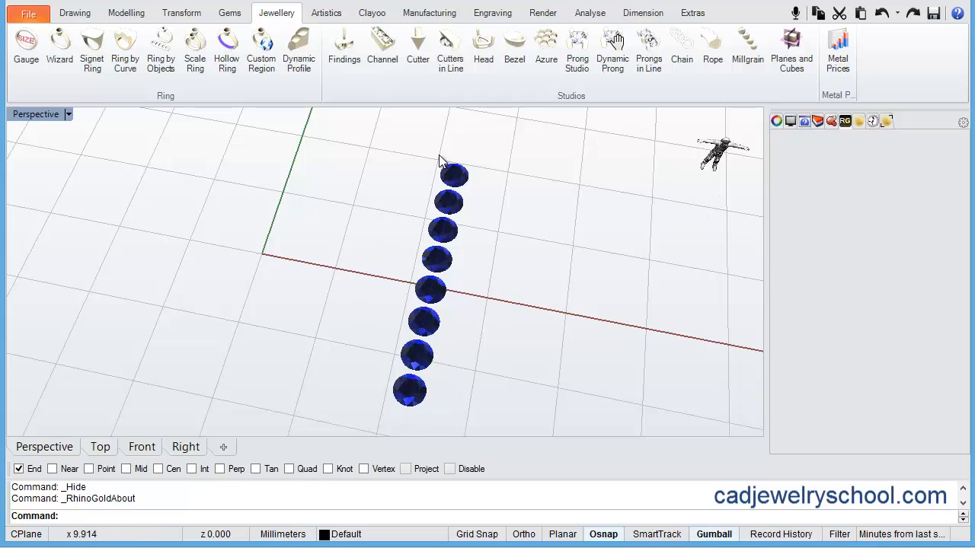
{"action": "mouse_move", "coordinate": [442, 147]}
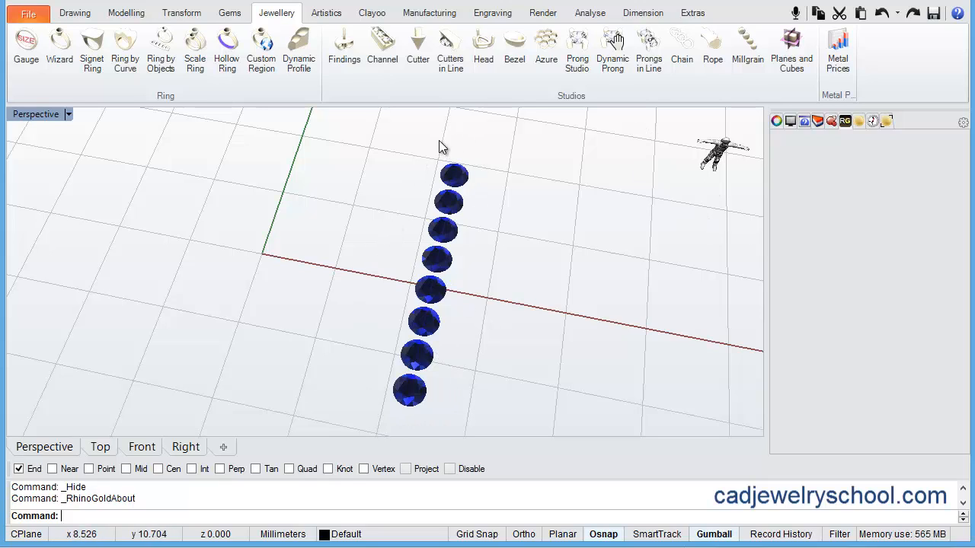
{"action": "mouse_move", "coordinate": [406, 407]}
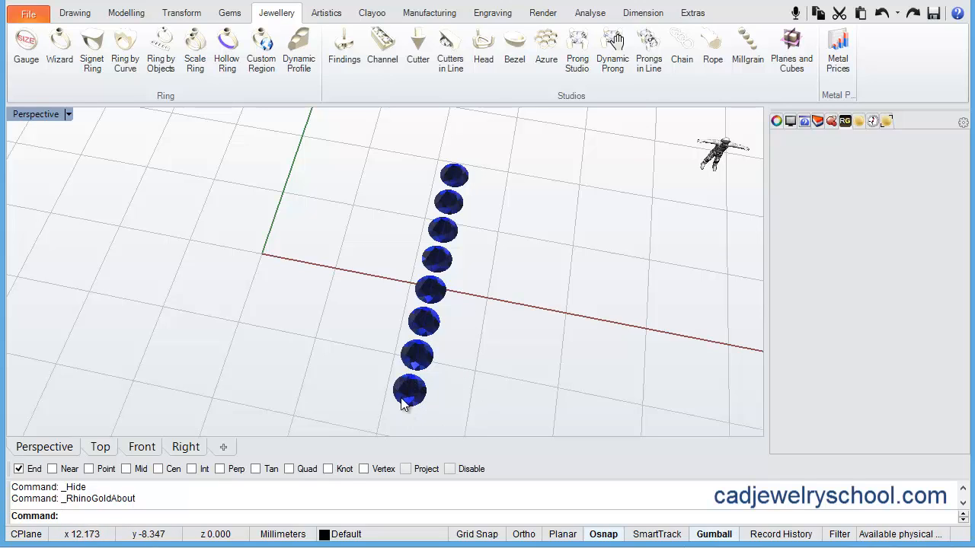
{"action": "mouse_move", "coordinate": [489, 193]}
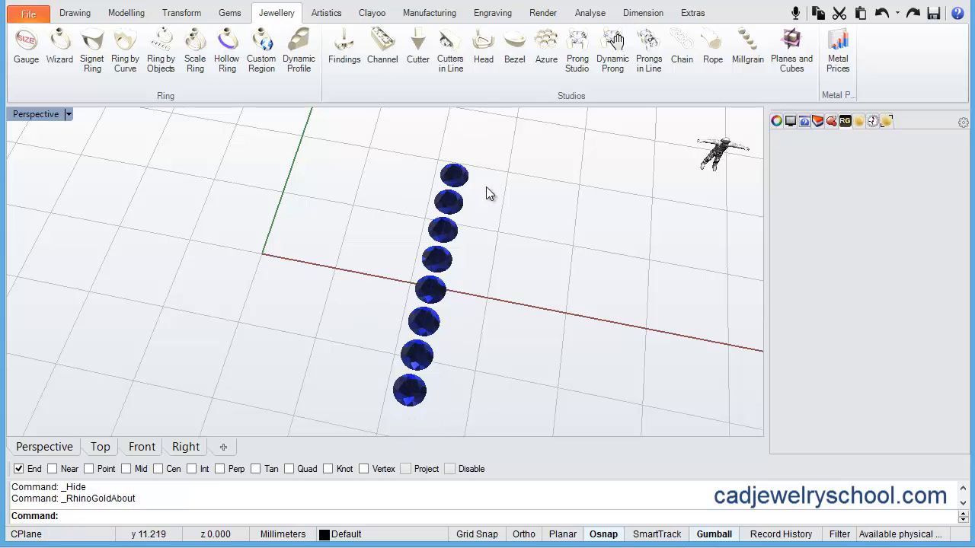
{"action": "mouse_move", "coordinate": [471, 352]}
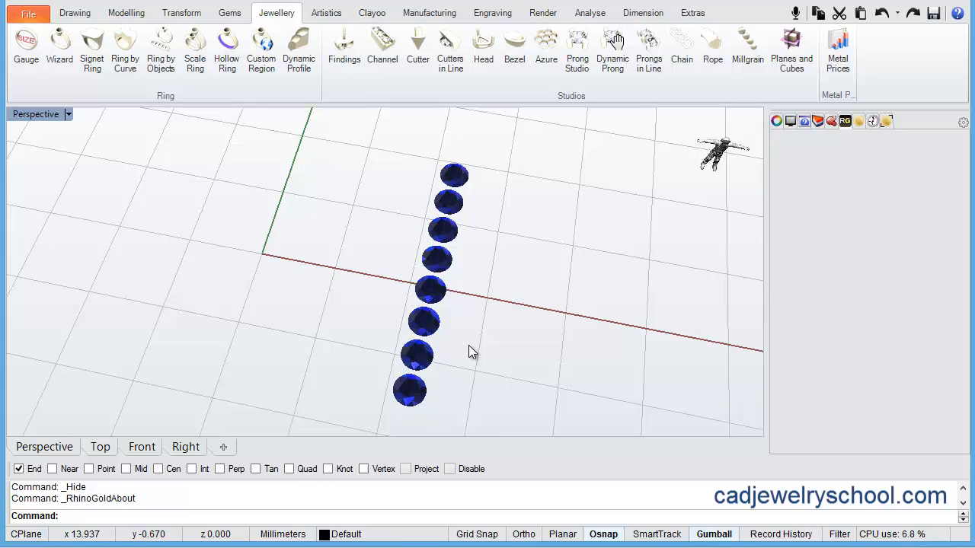
{"action": "mouse_move", "coordinate": [477, 284]}
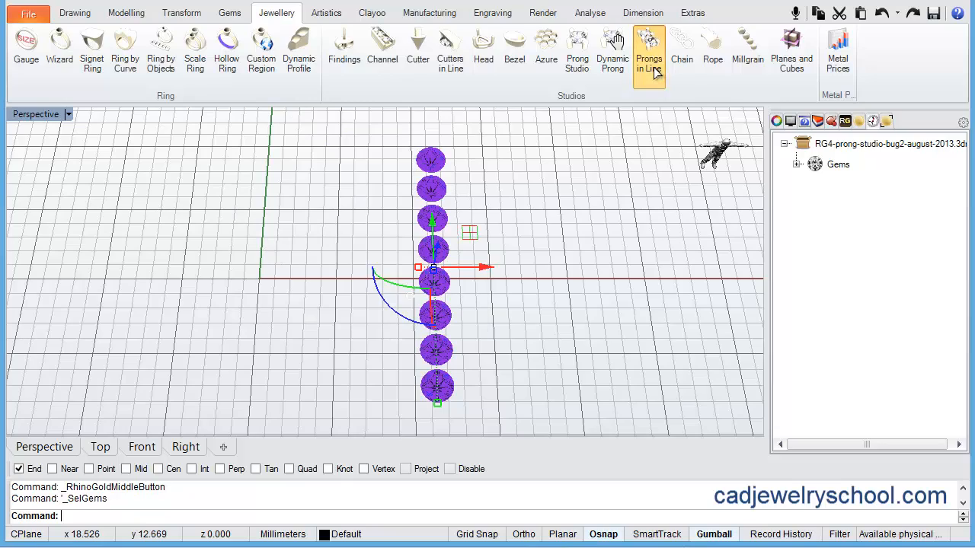
{"action": "left_click", "coordinate": [649, 49]}
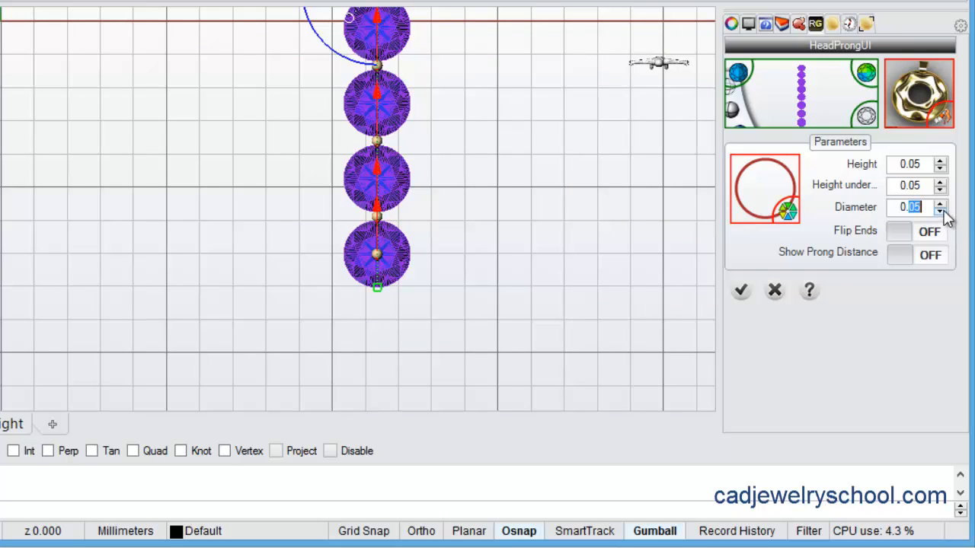
Enter a prong diameter of 0.6 for the straight blue row.
{"action": "type", "text": "0.6"}
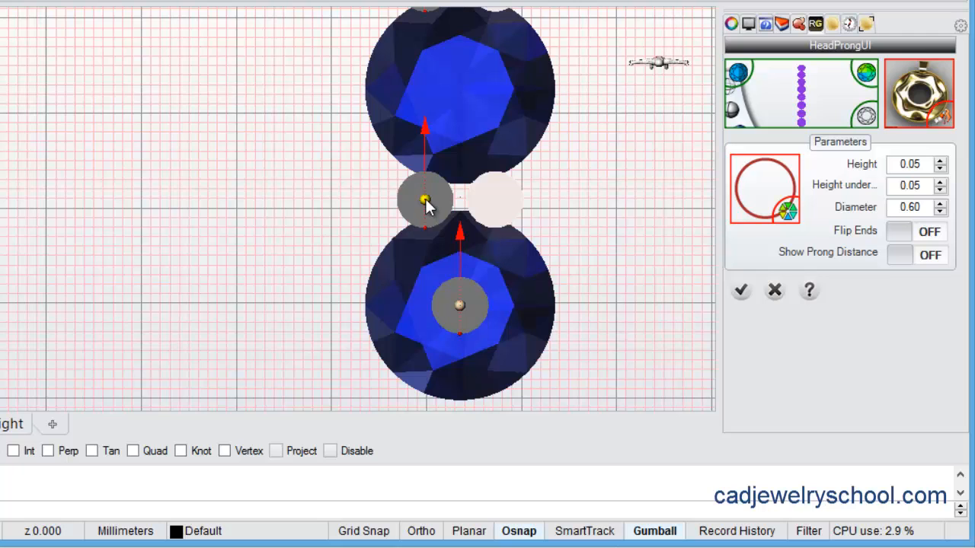
{"action": "mouse_move", "coordinate": [258, 190]}
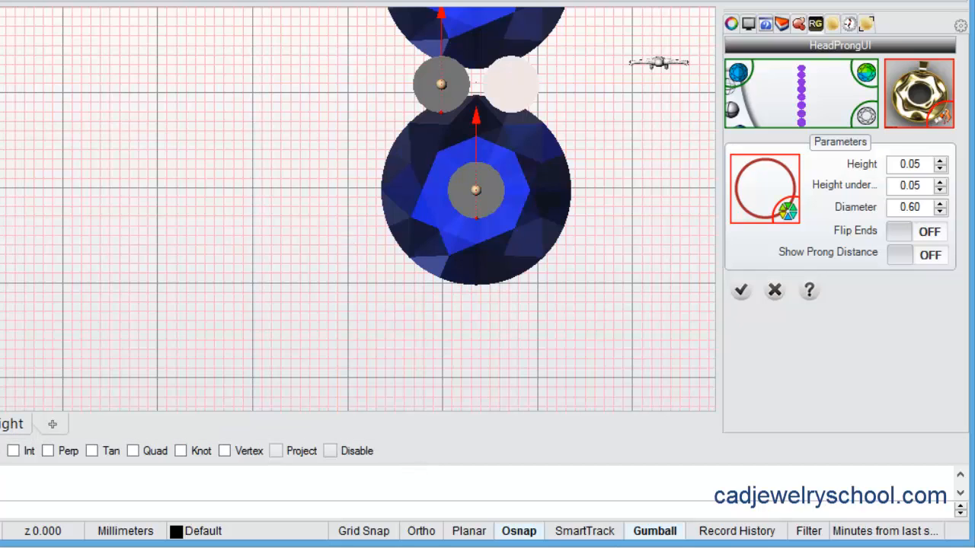
{"action": "mouse_move", "coordinate": [476, 194]}
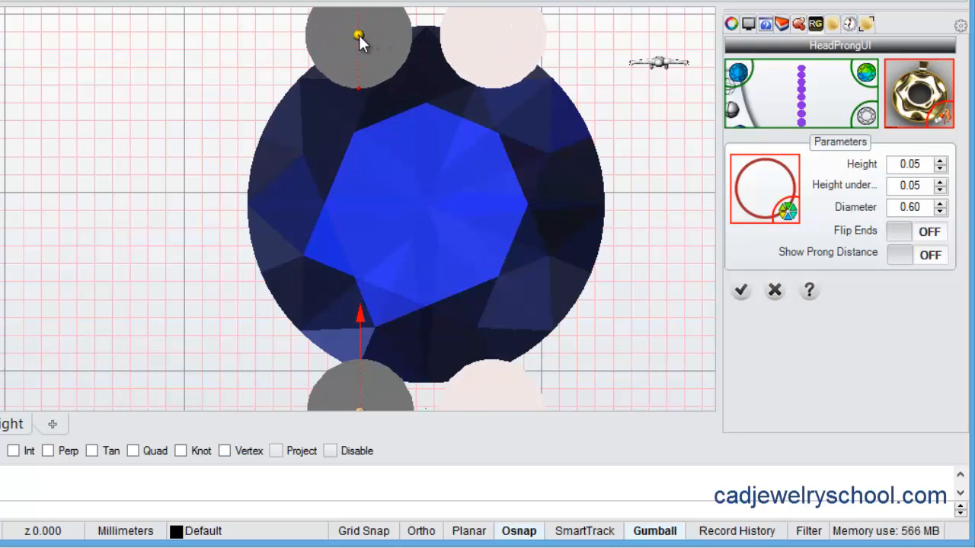
{"action": "mouse_move", "coordinate": [161, 116]}
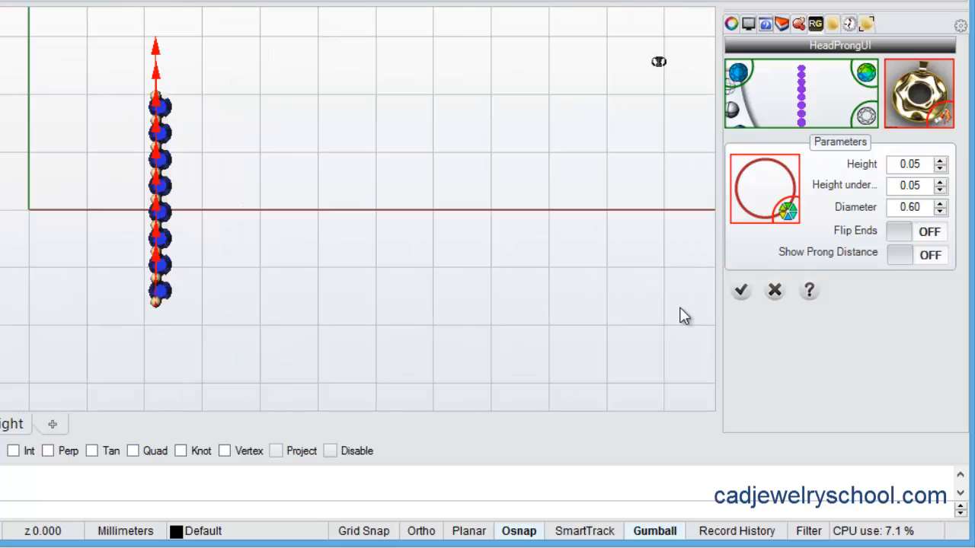
{"action": "mouse_move", "coordinate": [99, 278]}
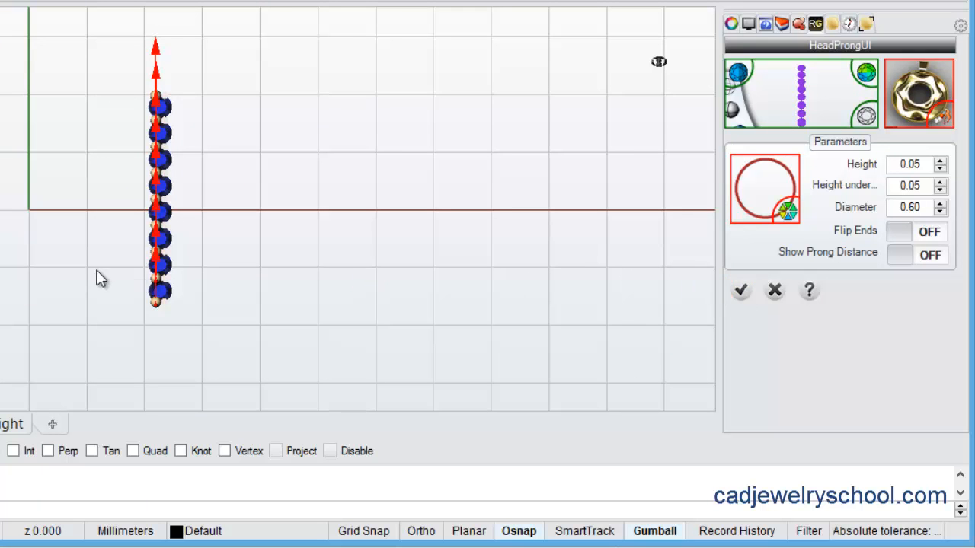
Accept the 0.60 prongs on the straight row and orbit to show all three gem rows.
{"action": "left_click", "coordinate": [740, 291]}
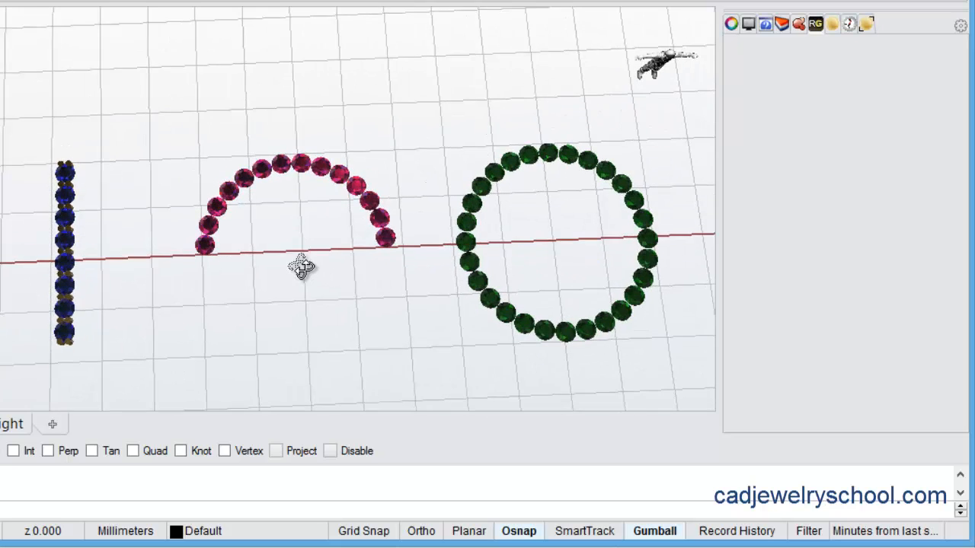
{"action": "left_click_drag", "start_coordinate": [301, 267], "coordinate": [221, 217]}
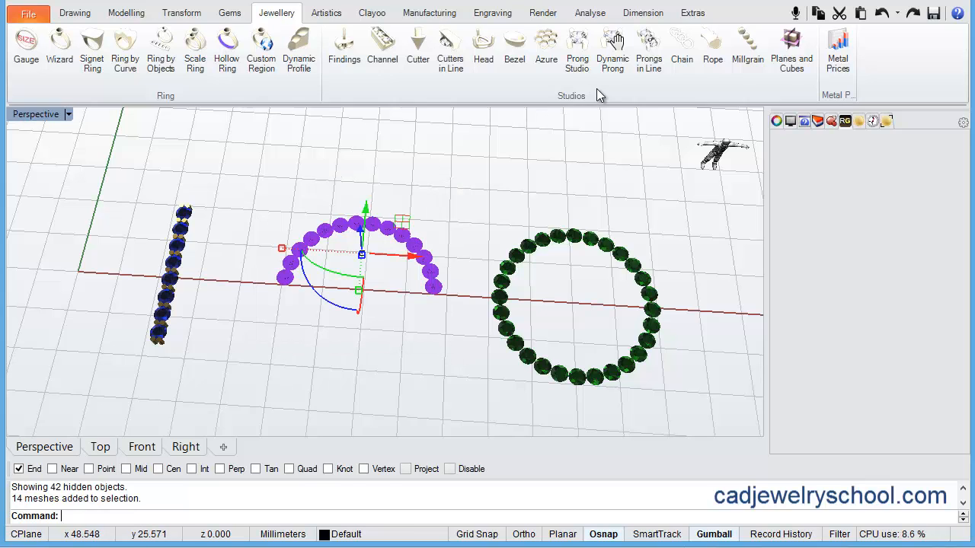
{"action": "mouse_move", "coordinate": [649, 49]}
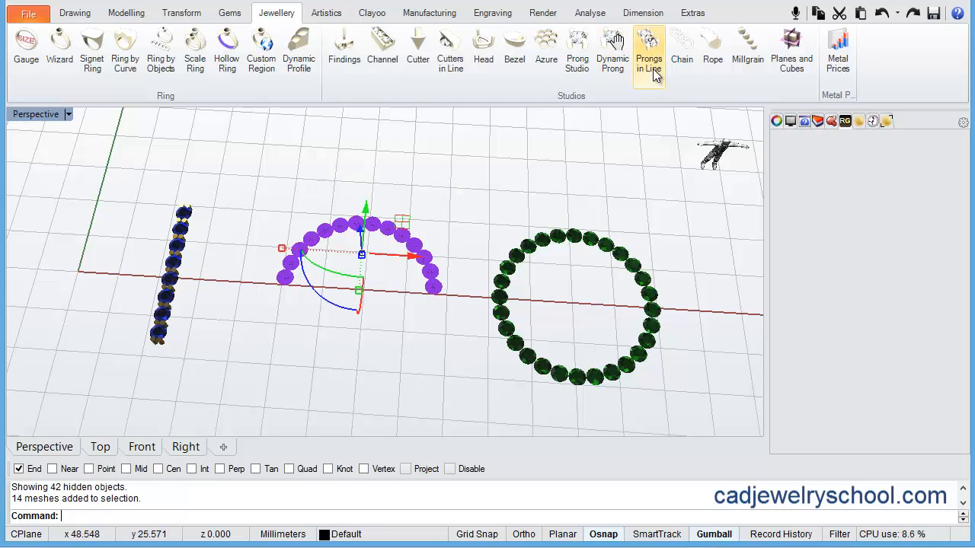
Place 0.6-diameter prongs between the ruby arc's gems and accept them.
{"action": "left_click", "coordinate": [648, 53]}
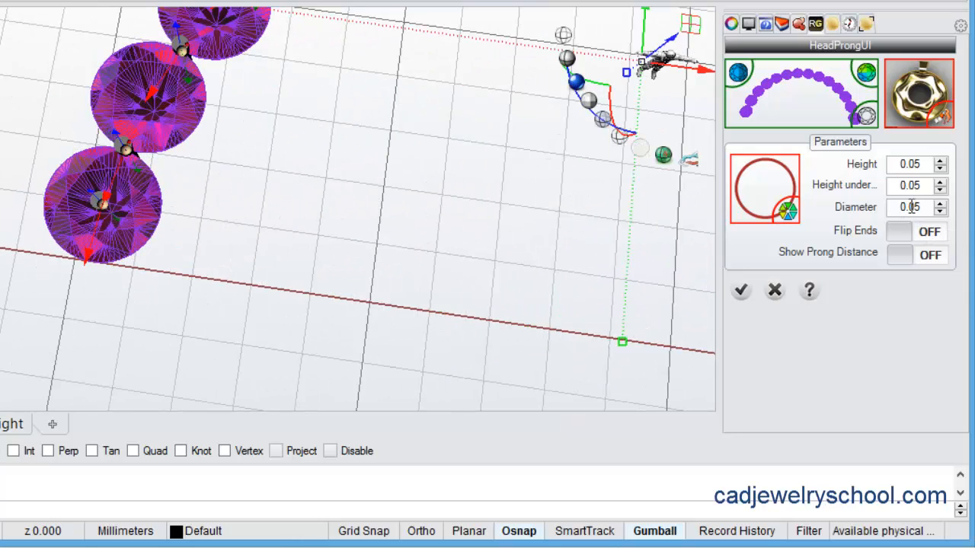
{"action": "type", "text": "0.6"}
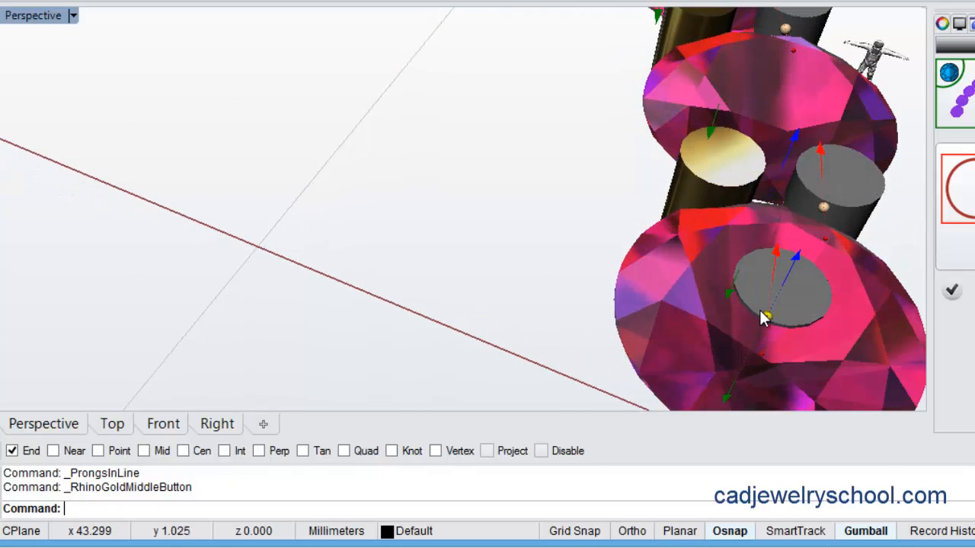
{"action": "left_click_drag", "start_coordinate": [762, 320], "coordinate": [713, 393]}
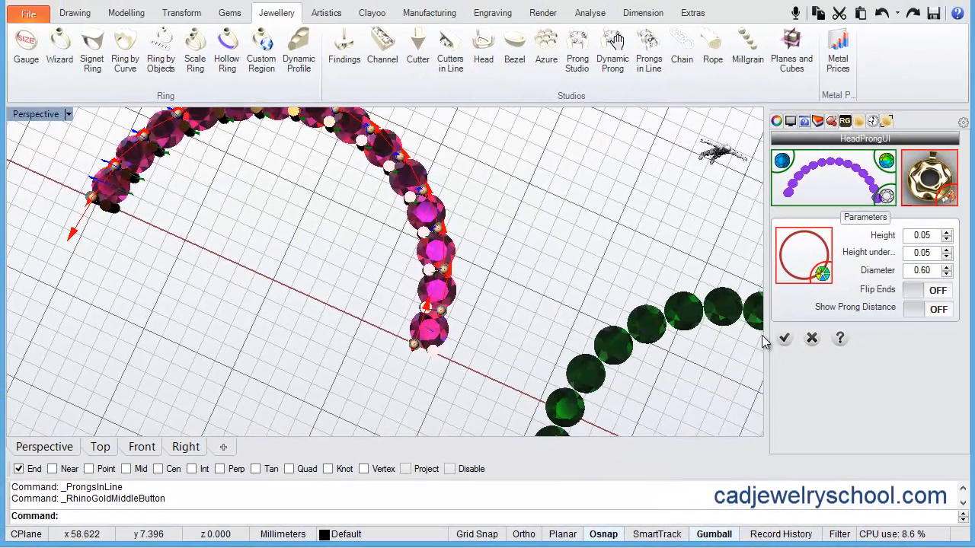
{"action": "left_click", "coordinate": [785, 338]}
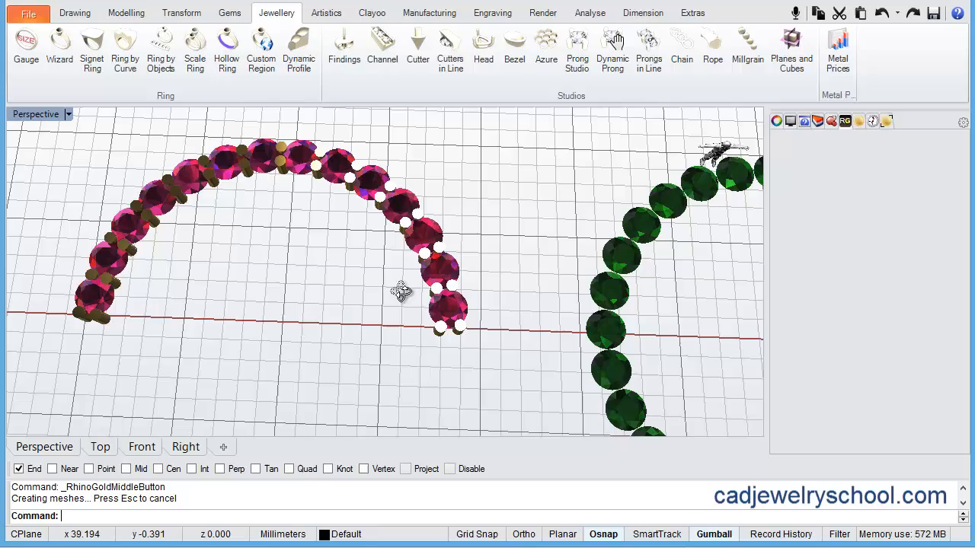
{"action": "mouse_move", "coordinate": [312, 318]}
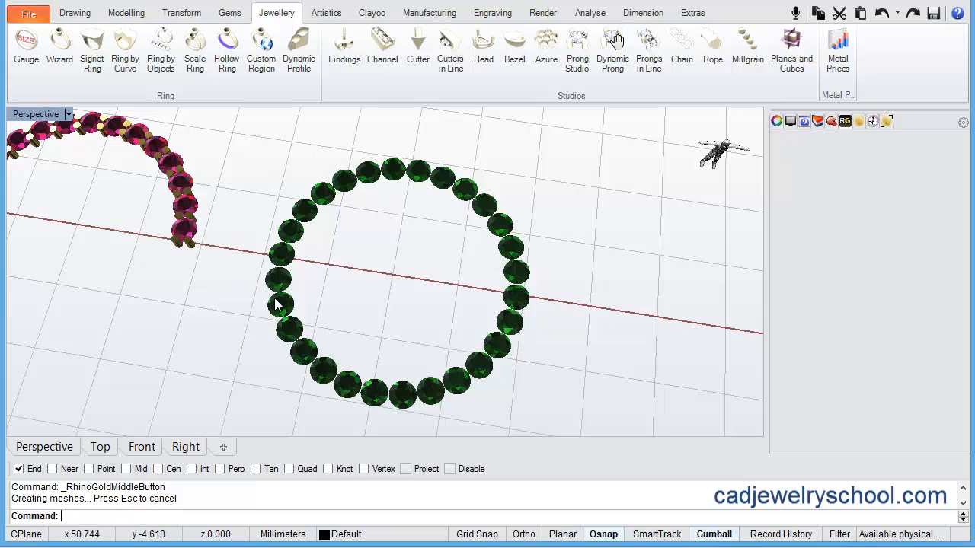
{"action": "mouse_move", "coordinate": [246, 148]}
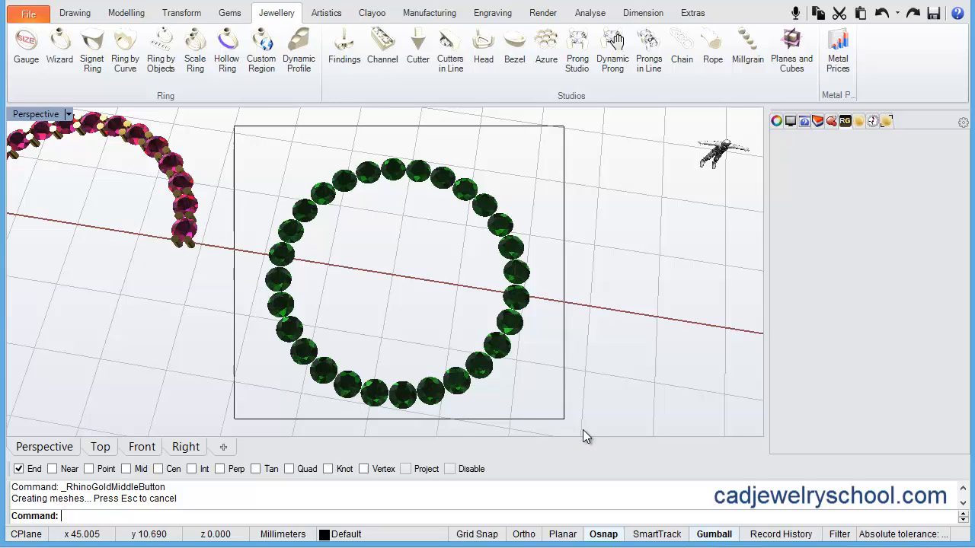
Select all 28 gems of the green circle for prong placement.
{"action": "left_click", "coordinate": [648, 46]}
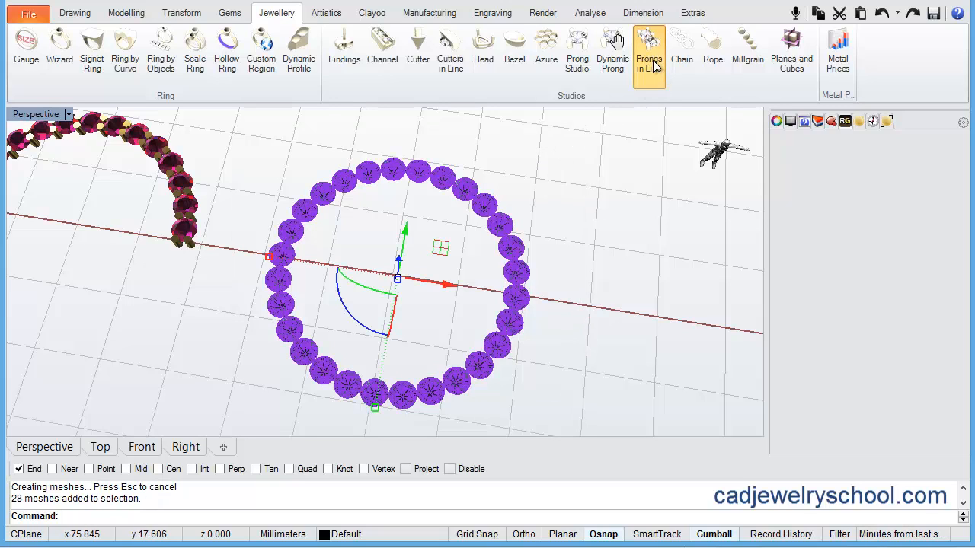
Lay out prongs around the green circle and drag the stray marker onto the middle gem.
{"action": "left_click", "coordinate": [649, 45]}
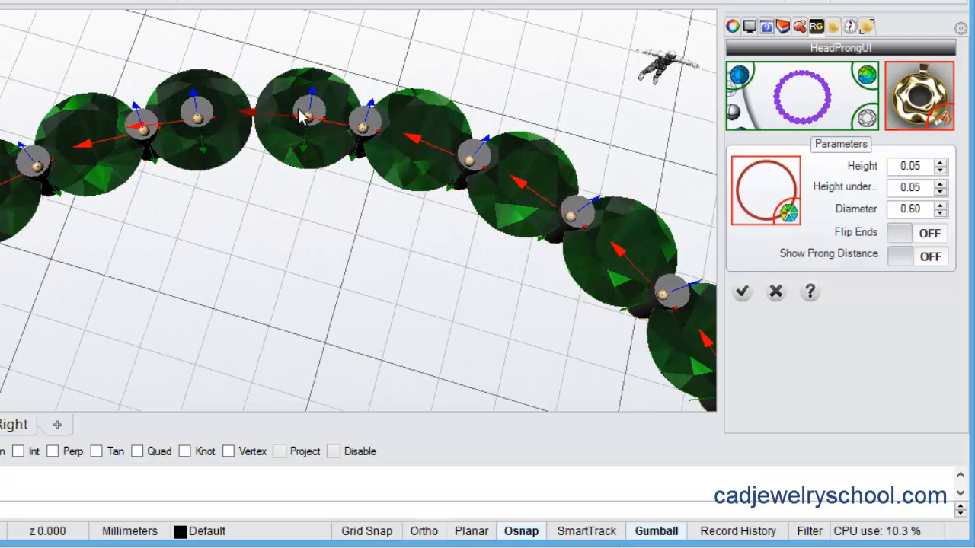
{"action": "mouse_move", "coordinate": [240, 114]}
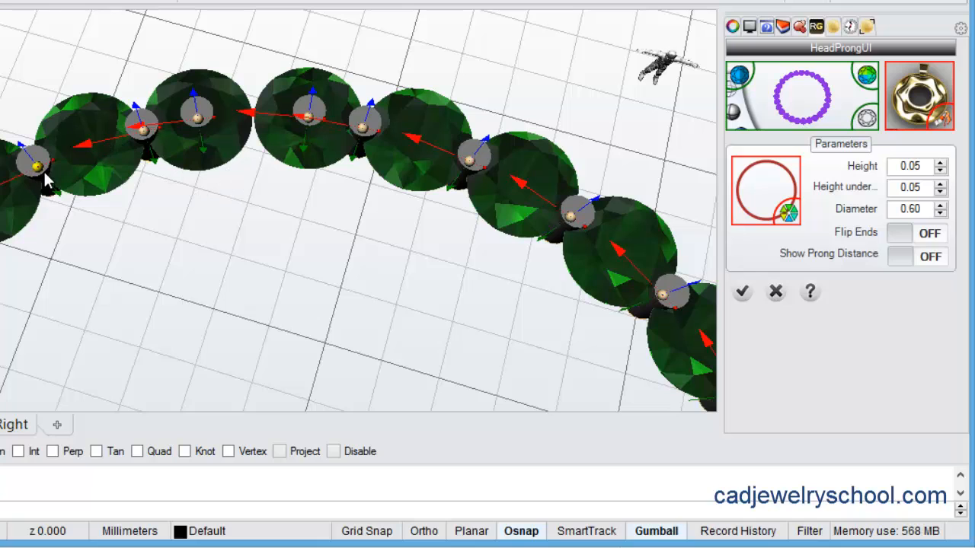
{"action": "left_click", "coordinate": [741, 292]}
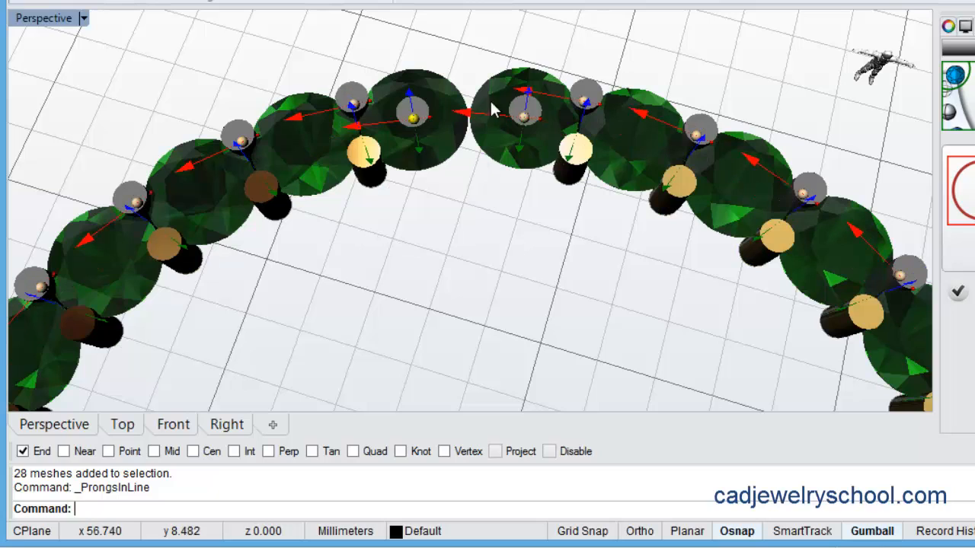
{"action": "mouse_move", "coordinate": [525, 128]}
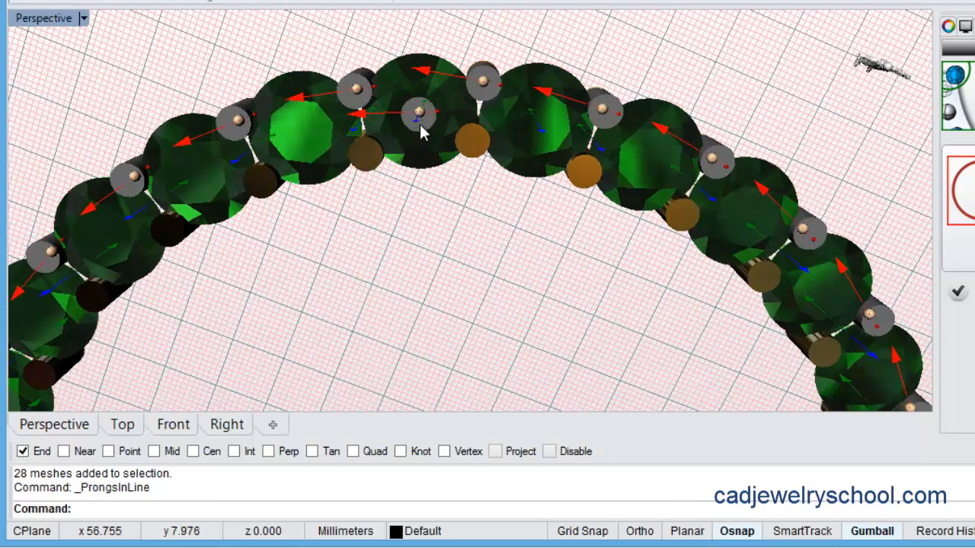
{"action": "mouse_move", "coordinate": [445, 207]}
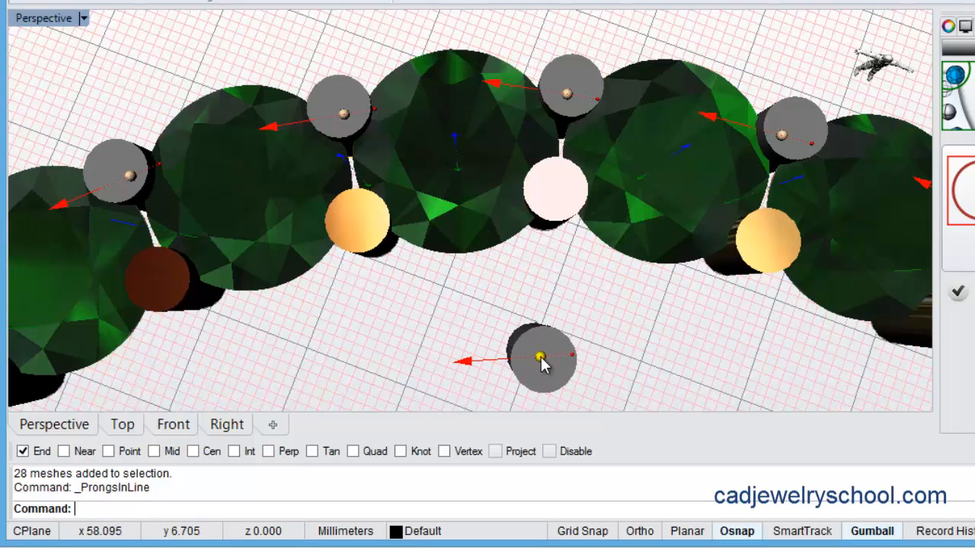
{"action": "left_click_drag", "start_coordinate": [542, 358], "coordinate": [449, 53]}
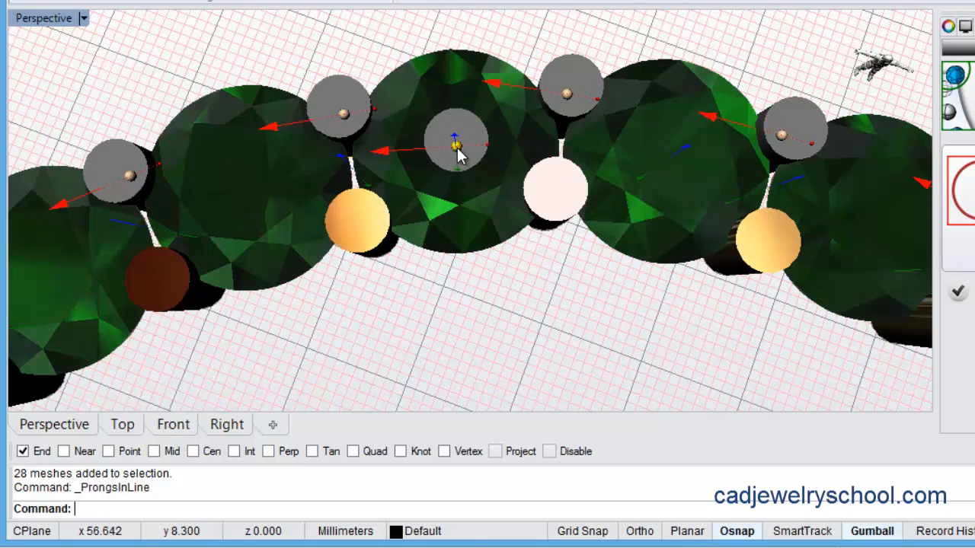
{"action": "mouse_move", "coordinate": [886, 402]}
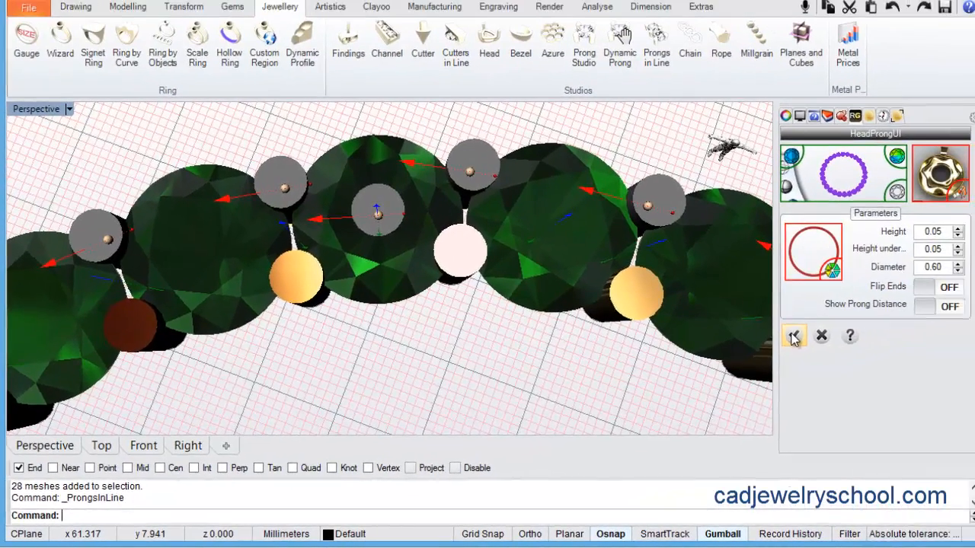
Build the green circle's prongs and remove the middle prong from the prong group.
{"action": "left_click", "coordinate": [794, 336]}
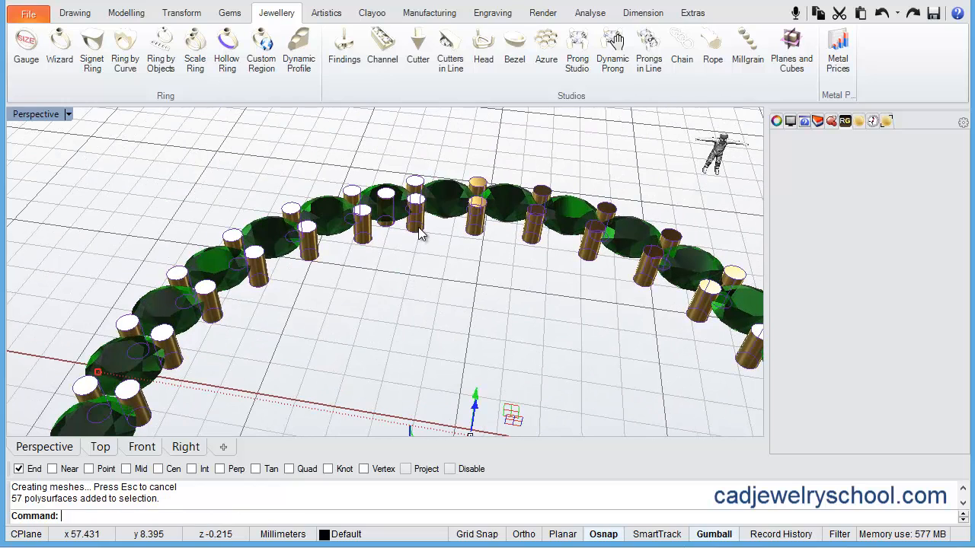
{"action": "left_click", "coordinate": [74, 13]}
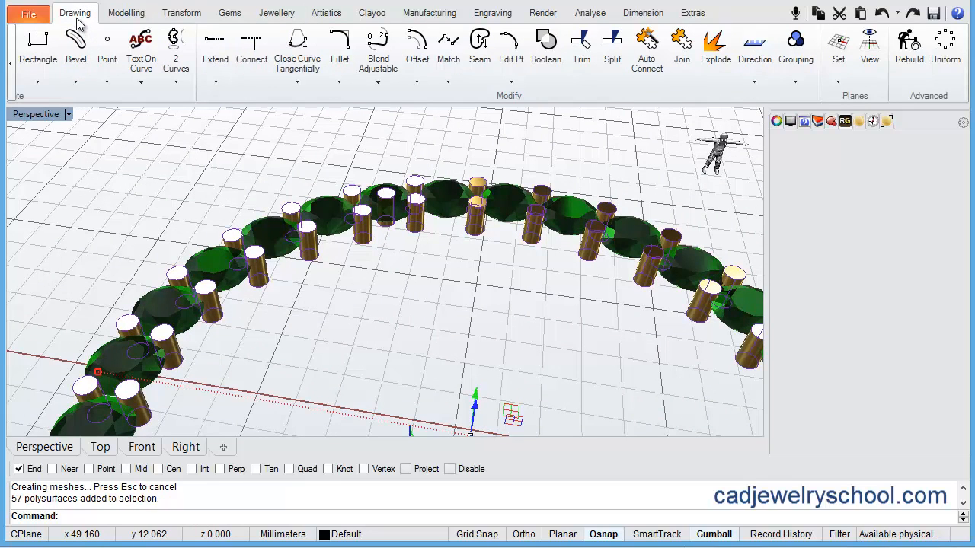
{"action": "left_click", "coordinate": [795, 44]}
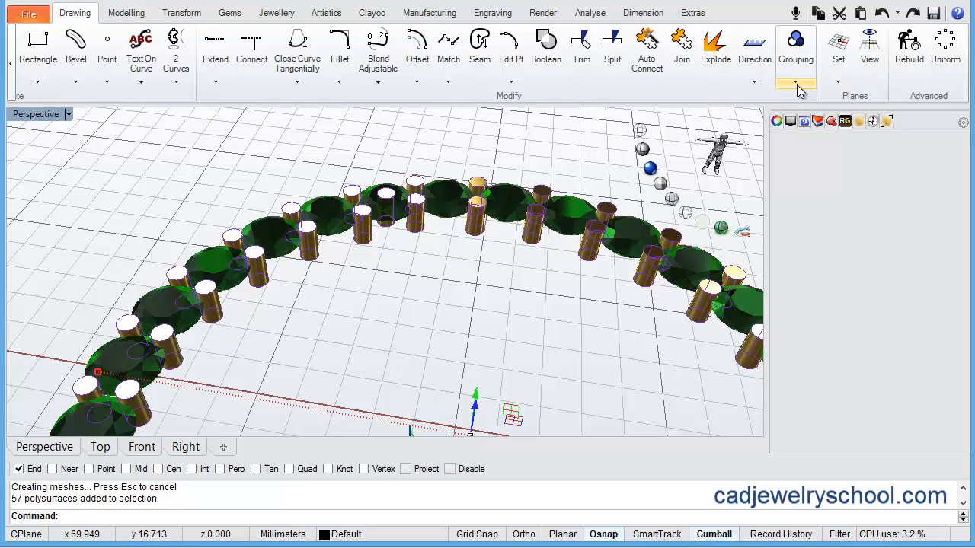
{"action": "left_click", "coordinate": [792, 80]}
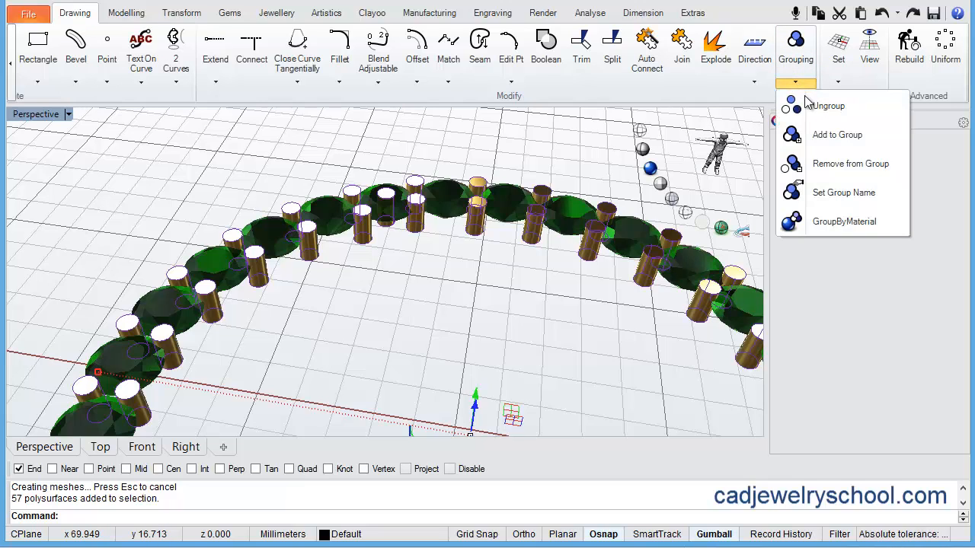
{"action": "mouse_move", "coordinate": [850, 163]}
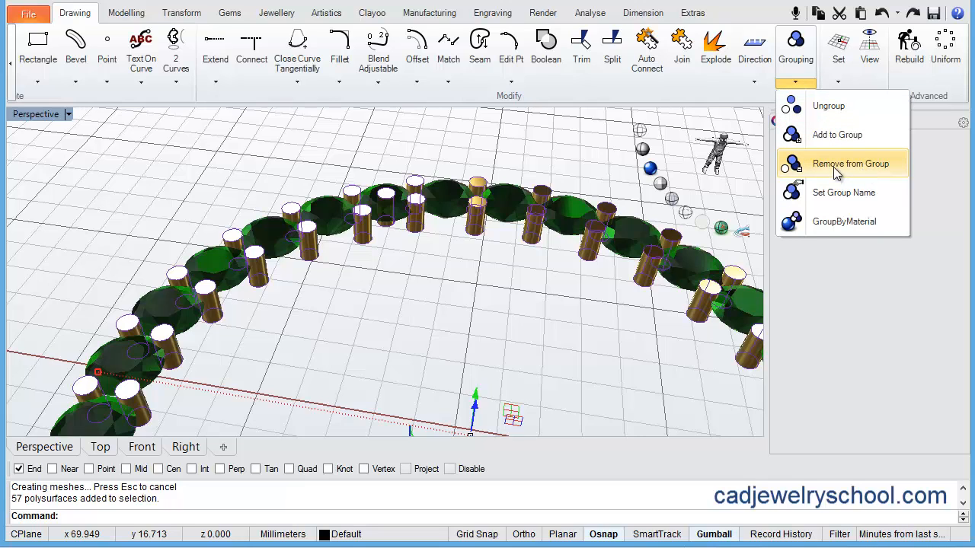
{"action": "left_click", "coordinate": [851, 163]}
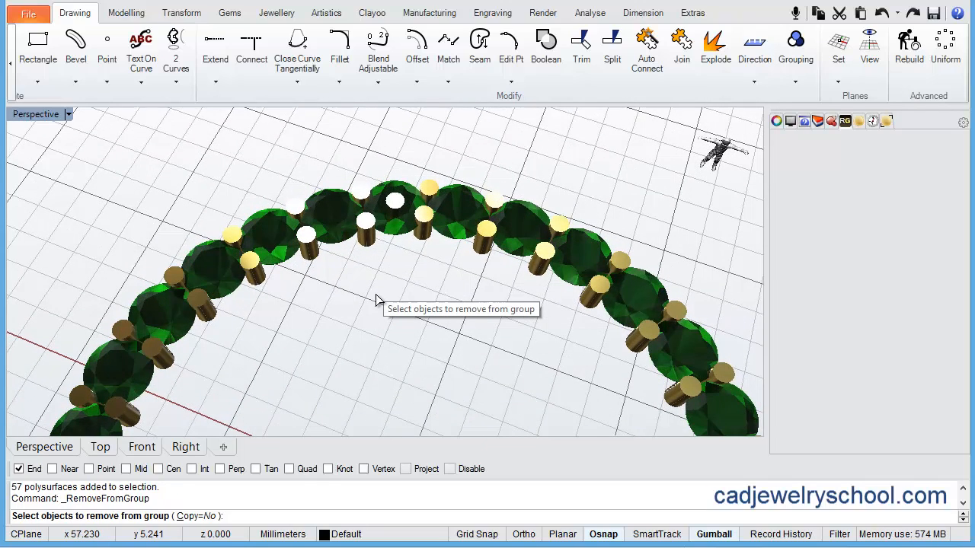
{"action": "mouse_move", "coordinate": [388, 246]}
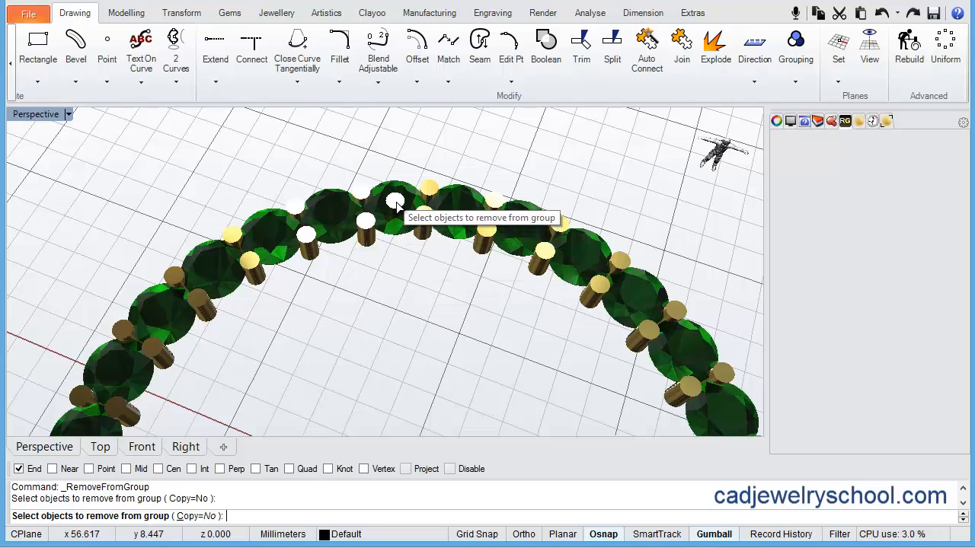
{"action": "left_click", "coordinate": [393, 200]}
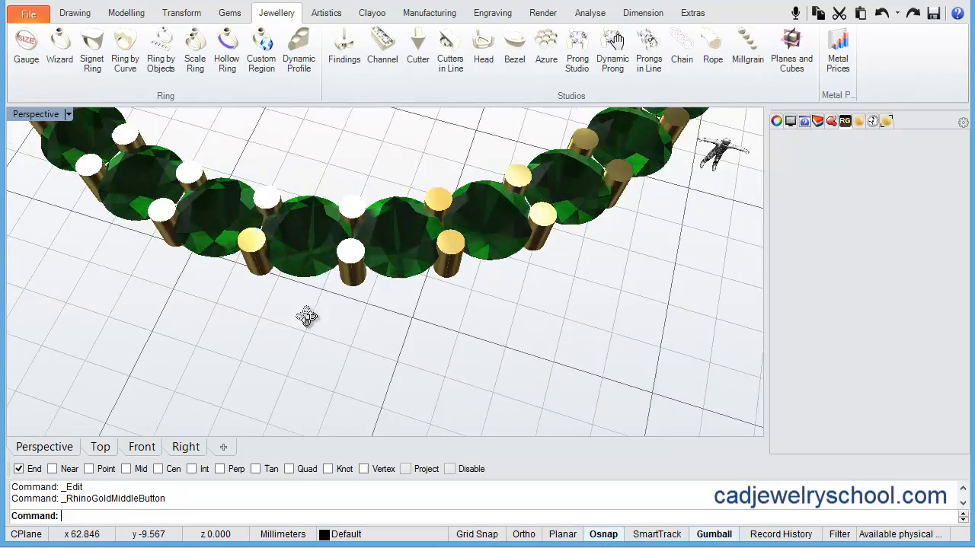
Select all the green circle's prongs, cancel the first Prong Editor, and select them again.
{"action": "left_click_drag", "start_coordinate": [306, 318], "coordinate": [403, 355]}
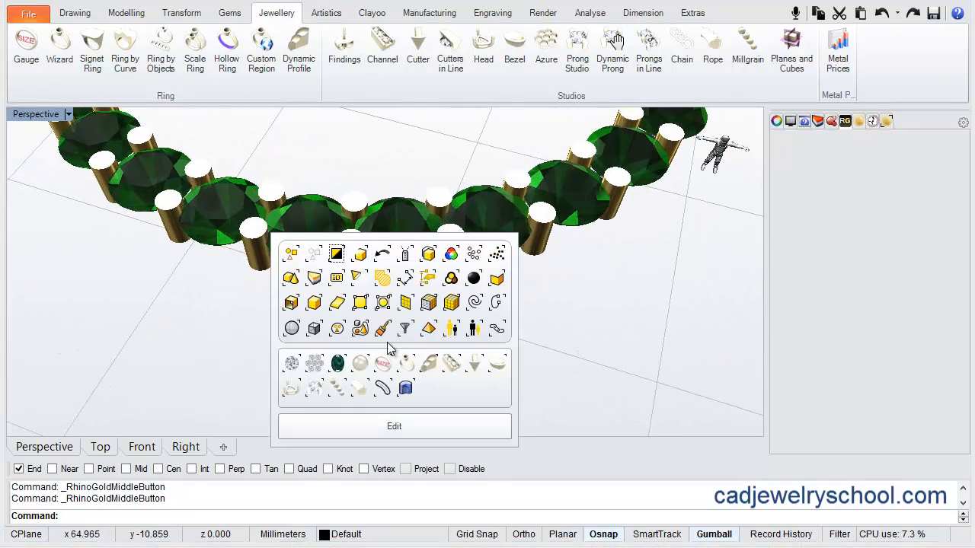
{"action": "mouse_move", "coordinate": [314, 390]}
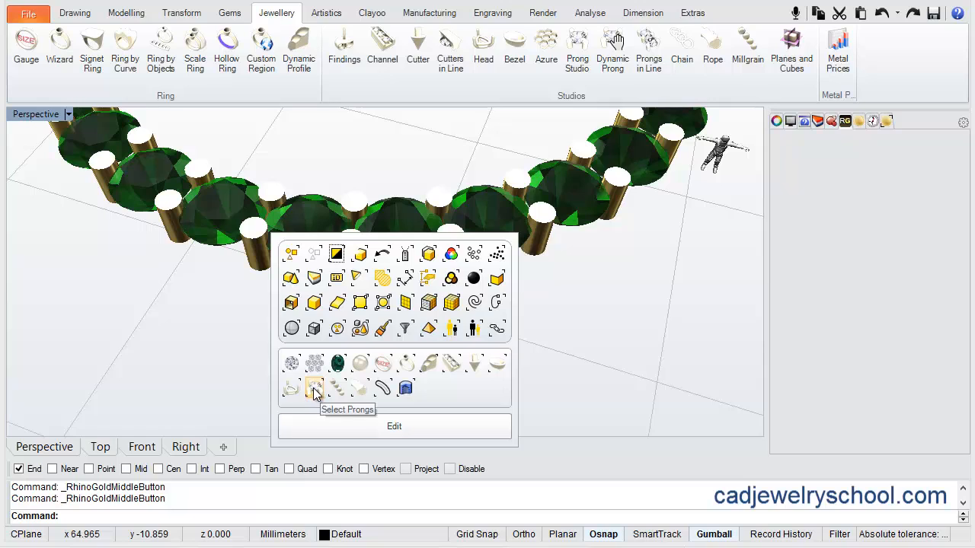
{"action": "left_click", "coordinate": [313, 387]}
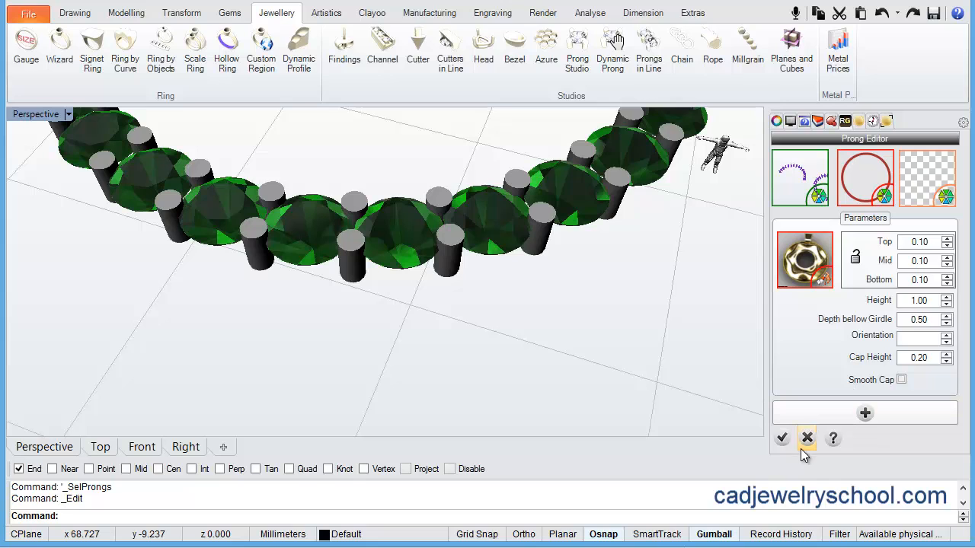
{"action": "left_click", "coordinate": [782, 438]}
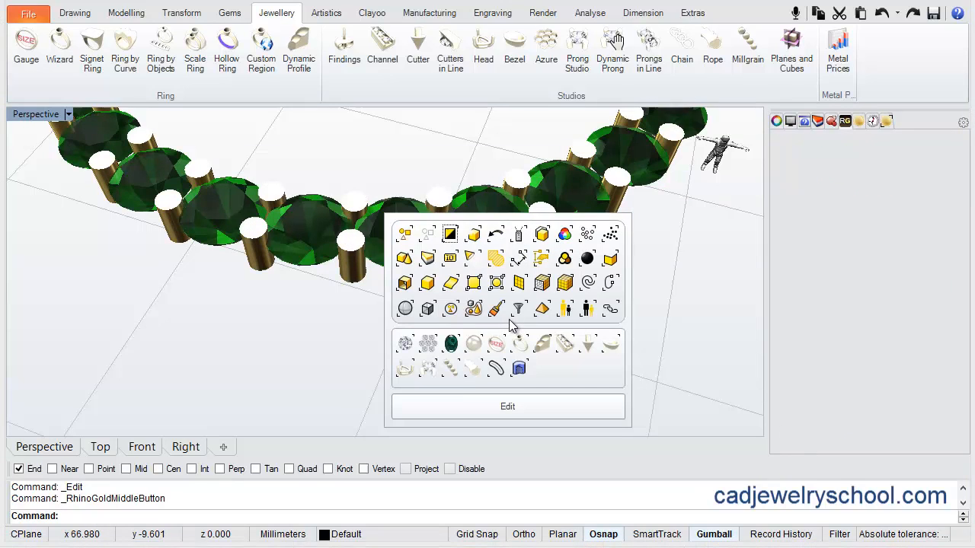
{"action": "mouse_move", "coordinate": [428, 367]}
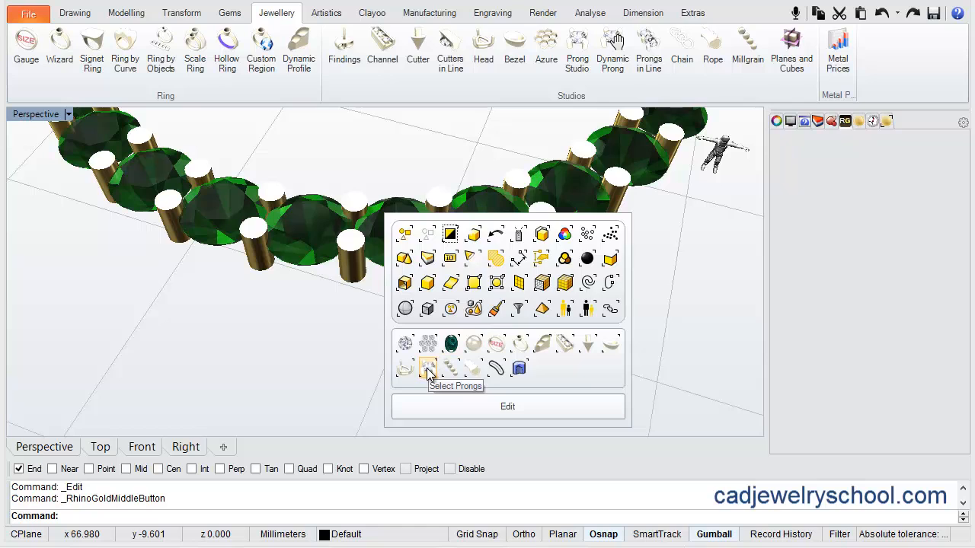
{"action": "left_click", "coordinate": [426, 368]}
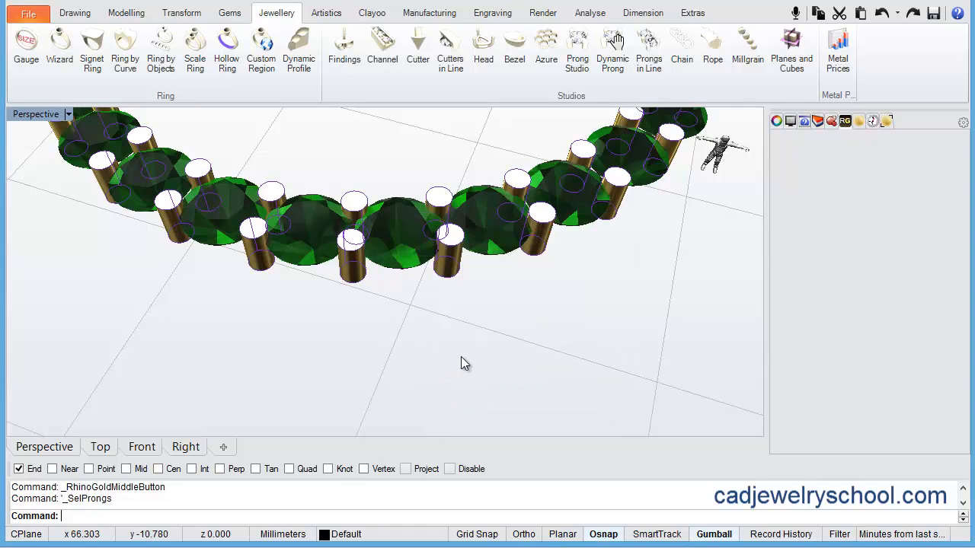
{"action": "middle_click", "coordinate": [465, 364]}
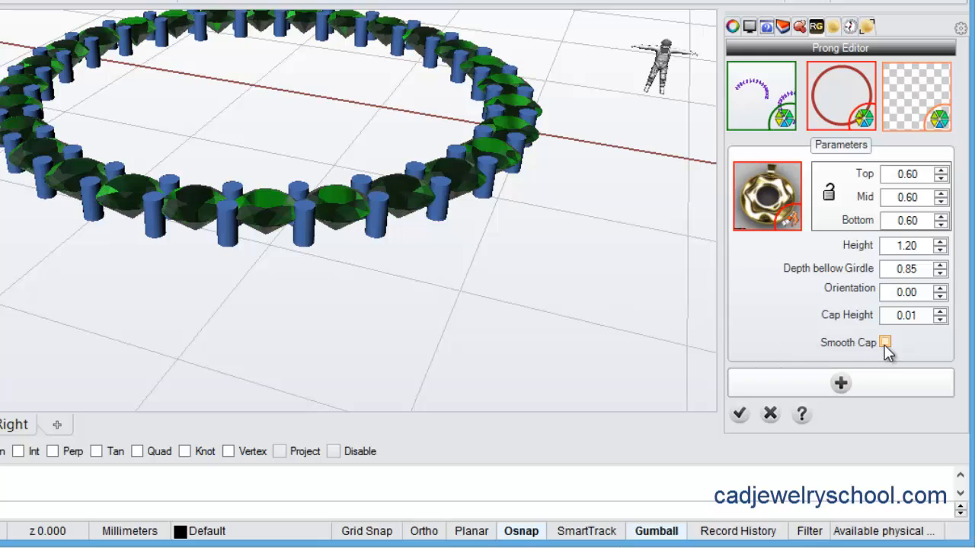
Give the green circle's prongs a 0.26 cap height with Smooth Cap, and apply.
{"action": "left_click", "coordinate": [890, 342]}
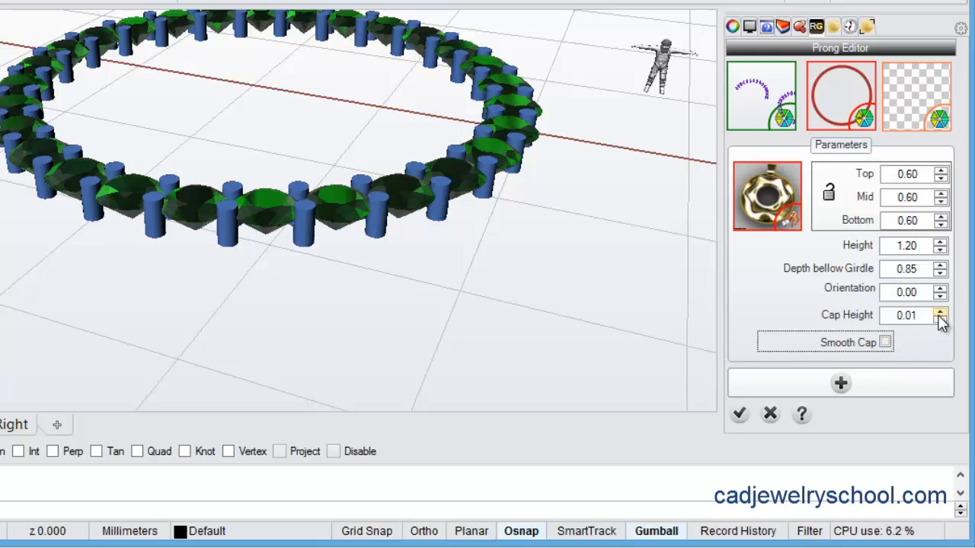
{"action": "mouse_move", "coordinate": [850, 321]}
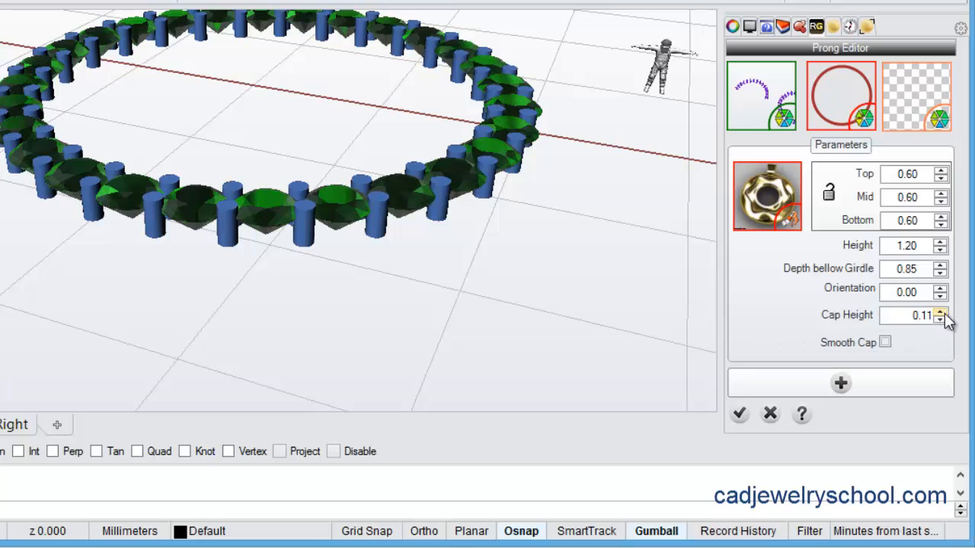
{"action": "left_click", "coordinate": [942, 311]}
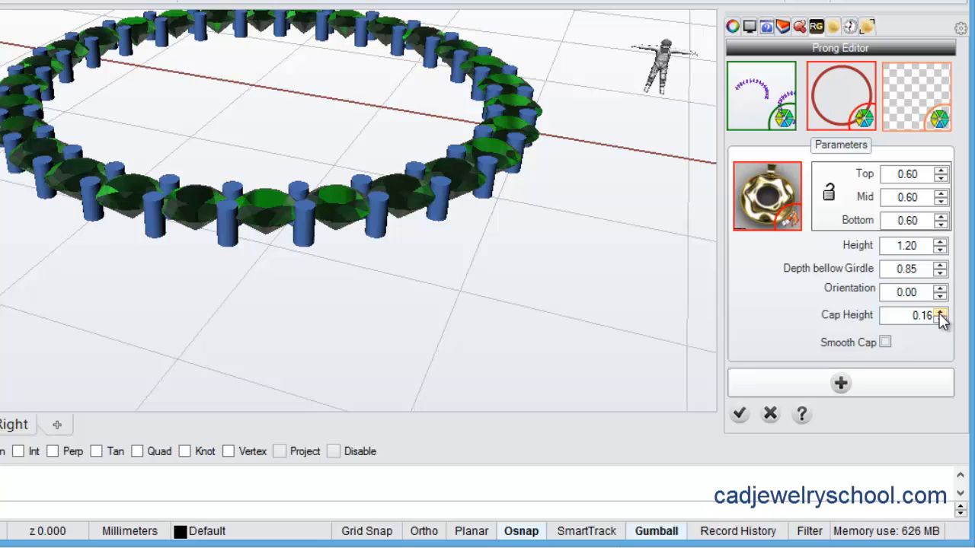
{"action": "left_click", "coordinate": [948, 311]}
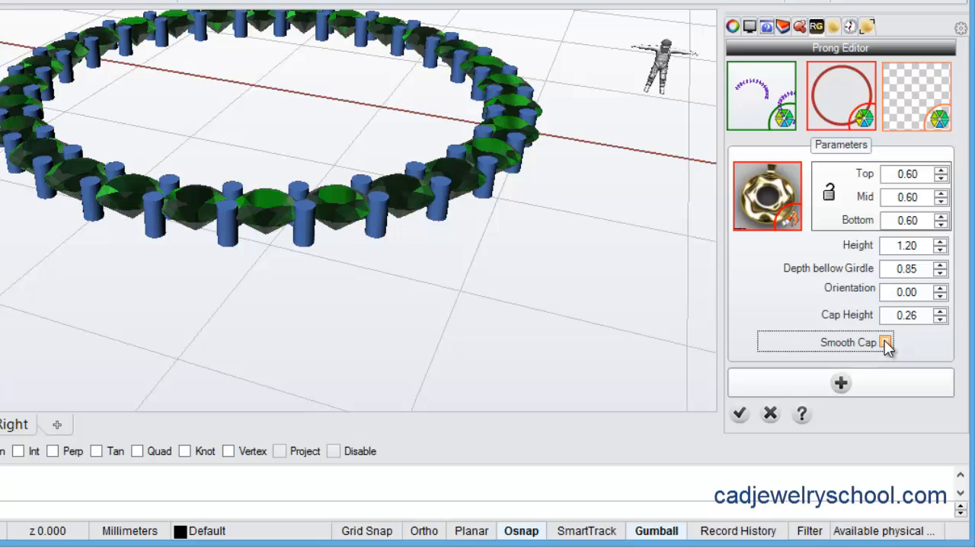
{"action": "left_click", "coordinate": [887, 343]}
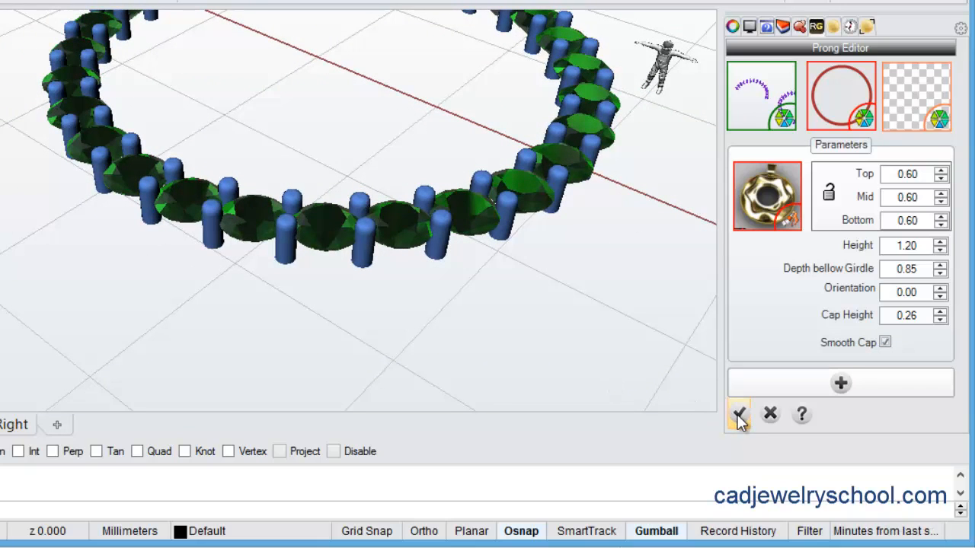
{"action": "left_click", "coordinate": [739, 414]}
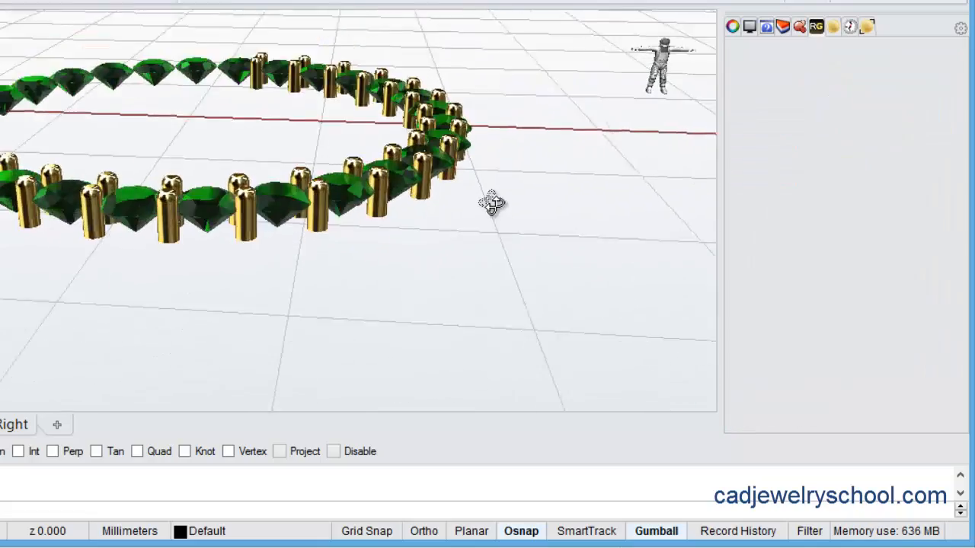
{"action": "left_click_drag", "start_coordinate": [492, 202], "coordinate": [426, 257]}
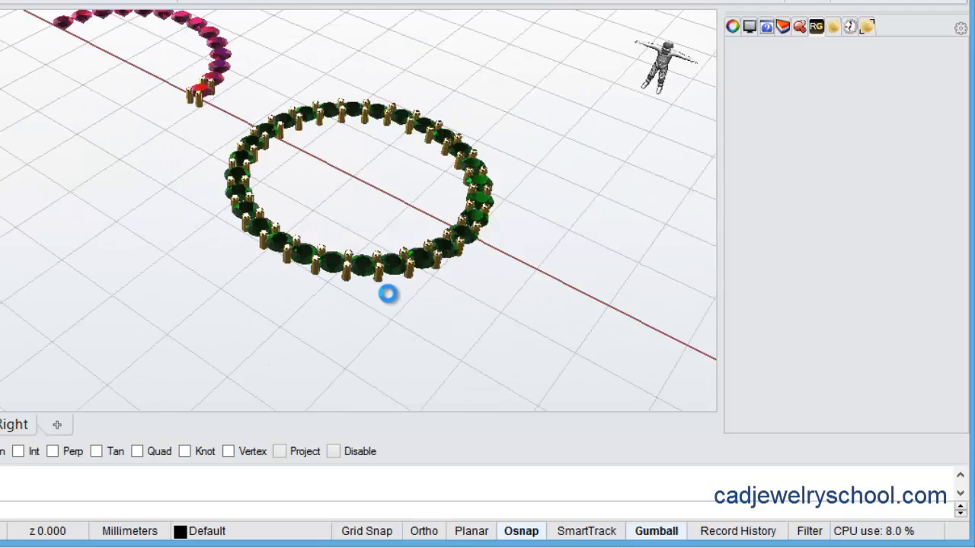
{"action": "left_click_drag", "start_coordinate": [389, 294], "coordinate": [198, 137]}
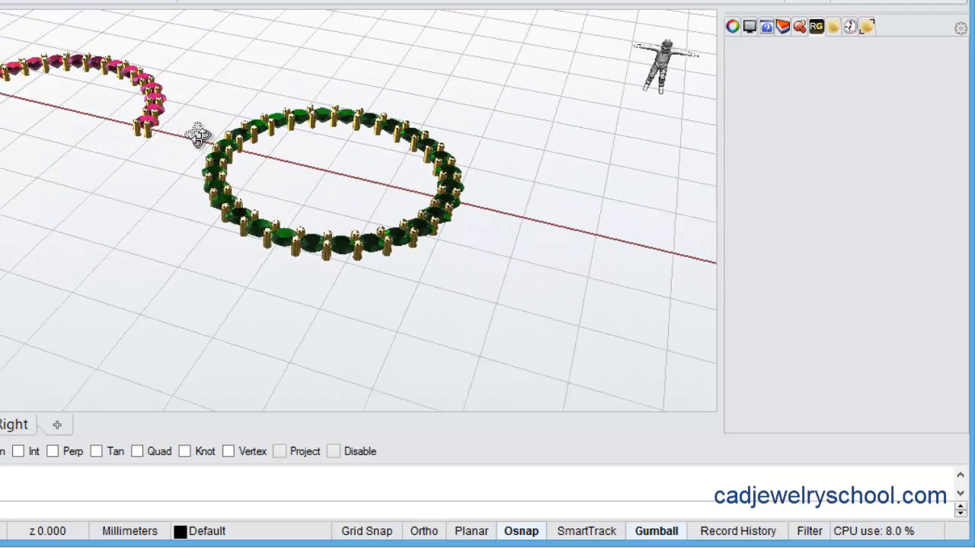
{"action": "left_click_drag", "start_coordinate": [198, 137], "coordinate": [285, 290]}
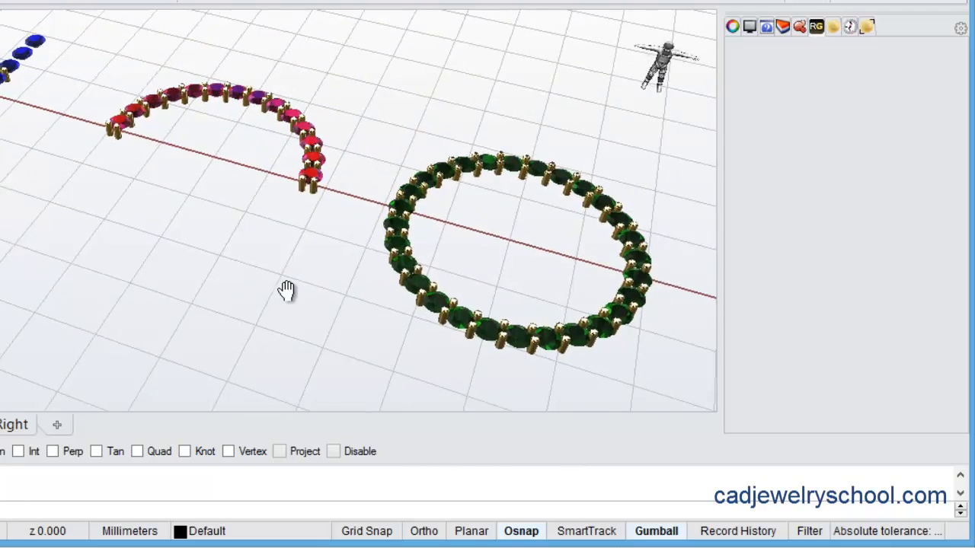